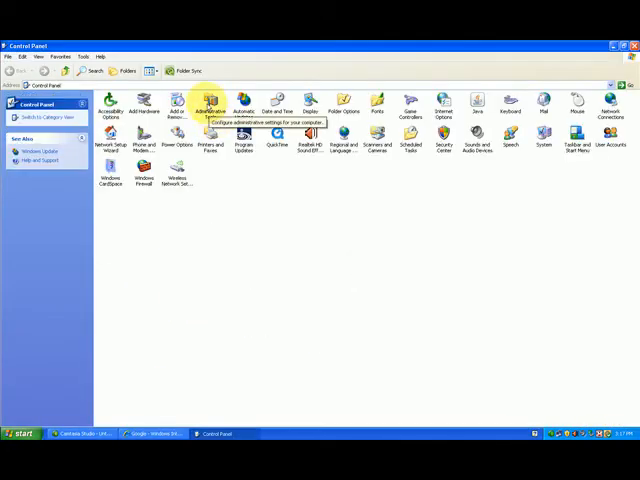
{"action": "mouse_move", "coordinate": [178, 105]}
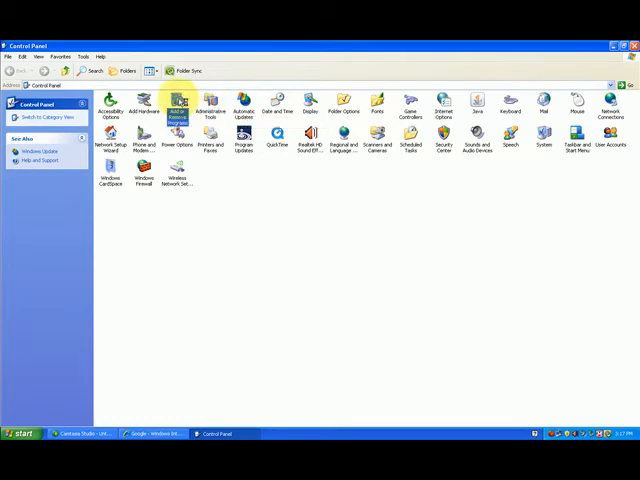
Open Add or Remove Programs from Control Panel, then close both windows
{"action": "double_click", "coordinate": [177, 105]}
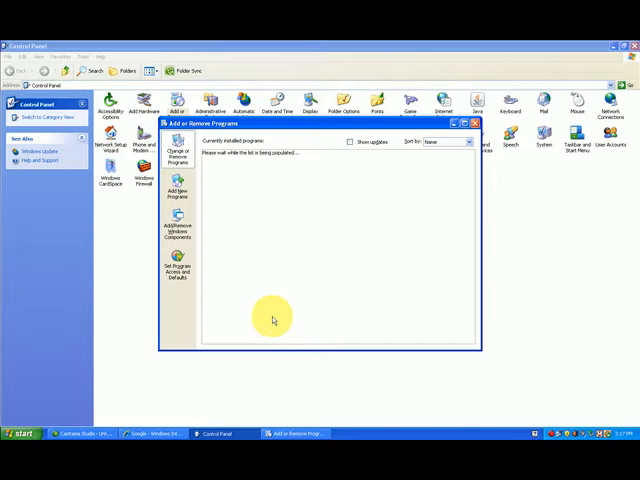
{"action": "mouse_move", "coordinate": [273, 313]}
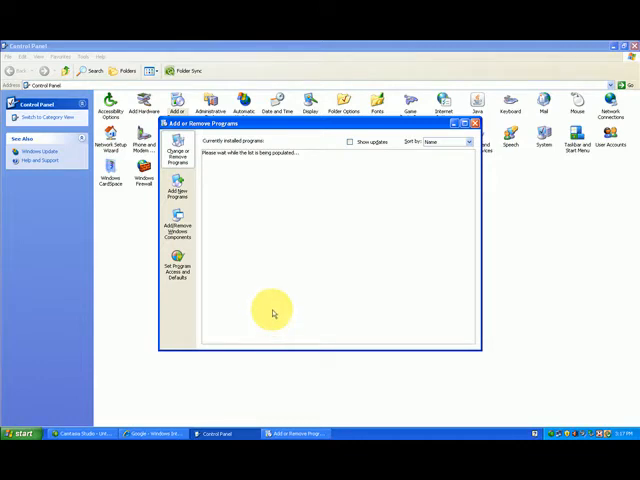
{"action": "mouse_move", "coordinate": [272, 307]}
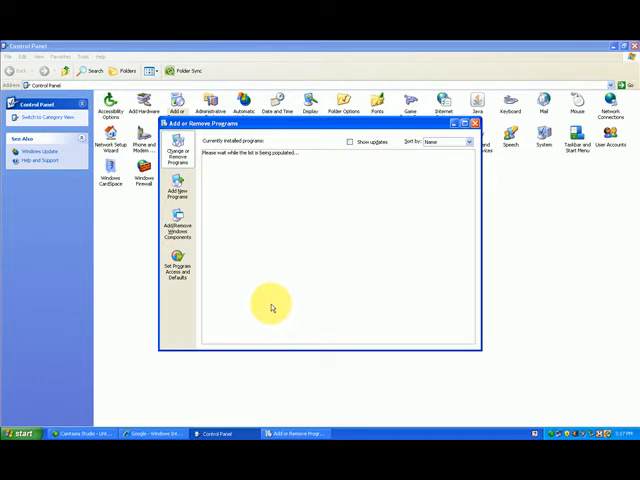
{"action": "mouse_move", "coordinate": [315, 280]}
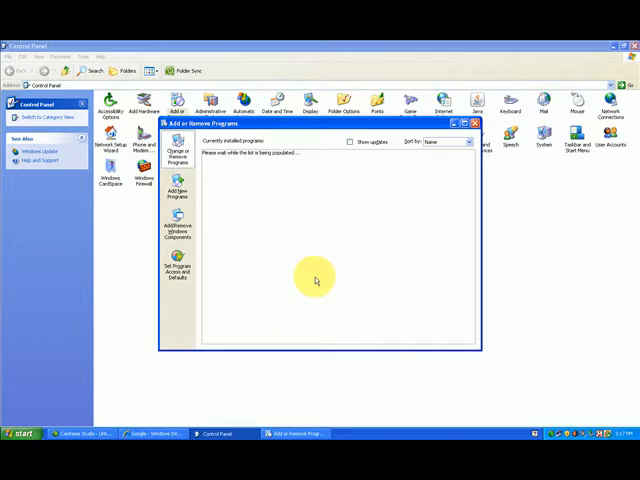
{"action": "mouse_move", "coordinate": [205, 138]}
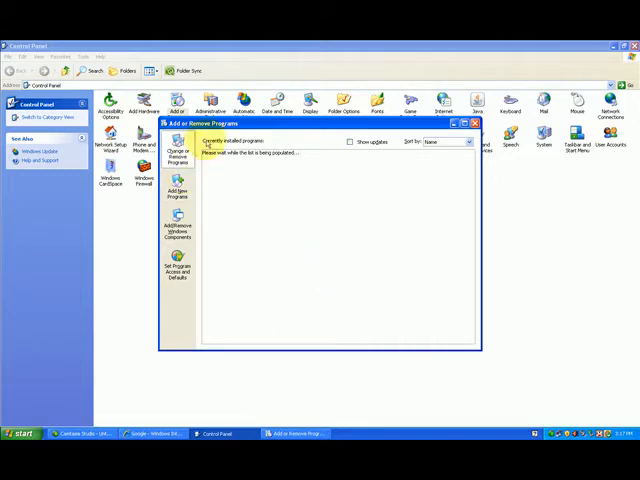
{"action": "left_click", "coordinate": [474, 123]}
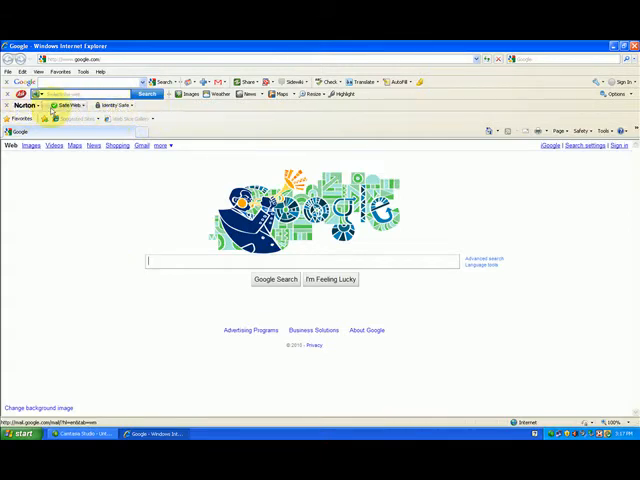
{"action": "mouse_move", "coordinate": [127, 286]}
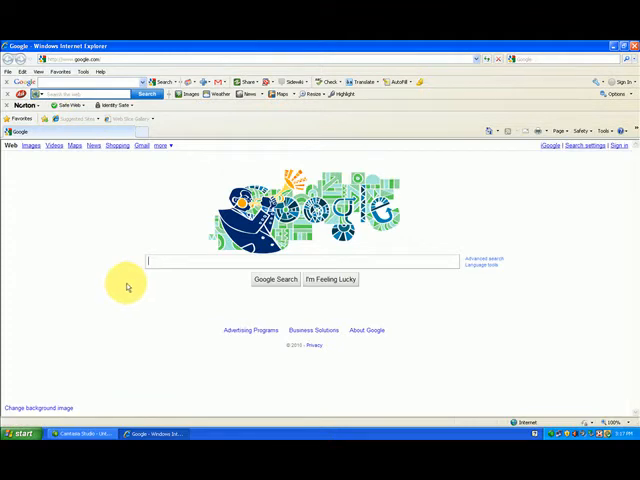
{"action": "mouse_move", "coordinate": [188, 107]}
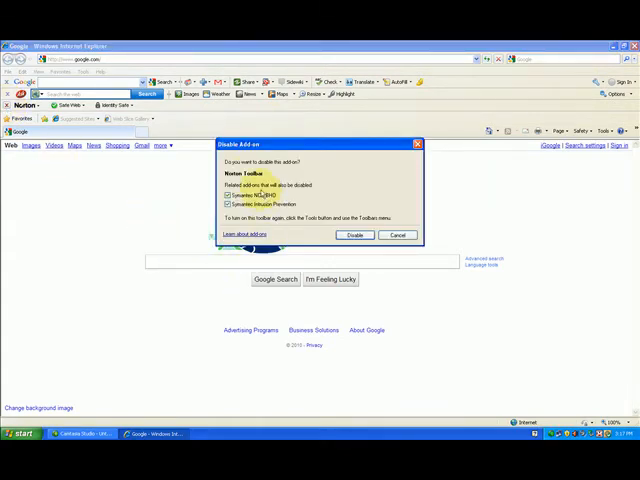
{"action": "mouse_move", "coordinate": [296, 168]}
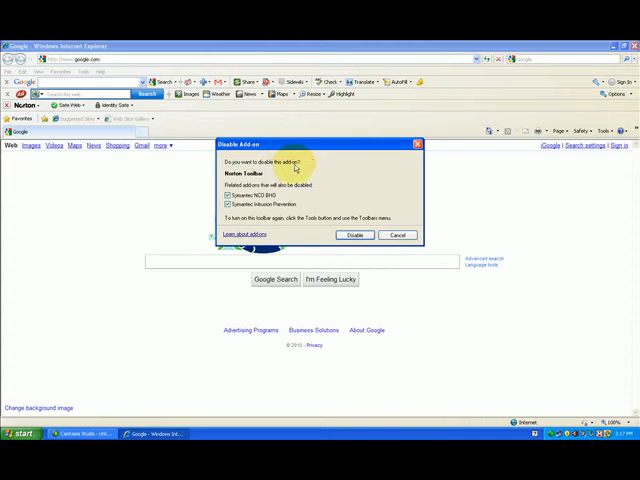
{"action": "mouse_move", "coordinate": [100, 153]}
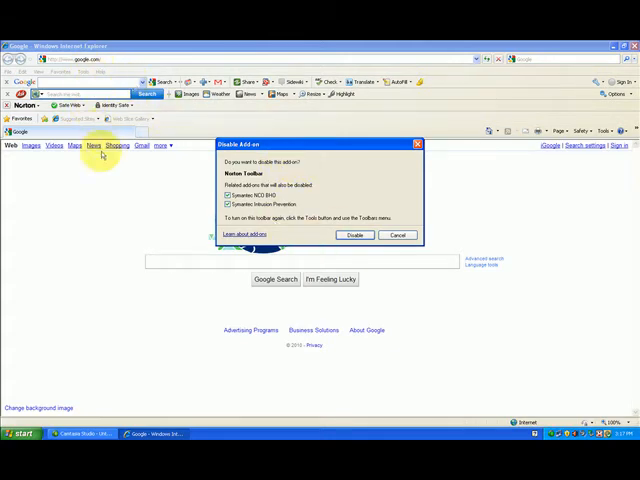
{"action": "mouse_move", "coordinate": [113, 197]}
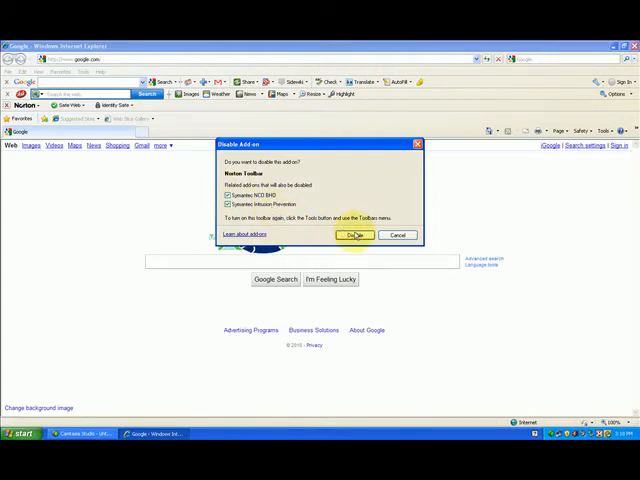
Confirm disabling the Norton Toolbar and its related Symantec add-ons
{"action": "left_click", "coordinate": [354, 234]}
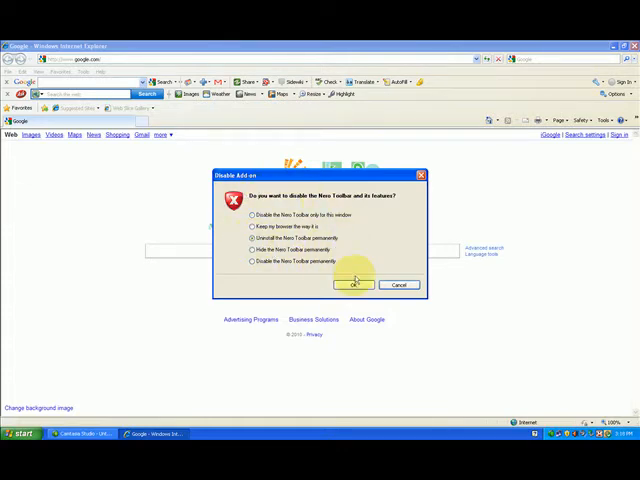
Confirm permanent uninstall of the Ask toolbar and close Internet Explorer
{"action": "left_click", "coordinate": [354, 284]}
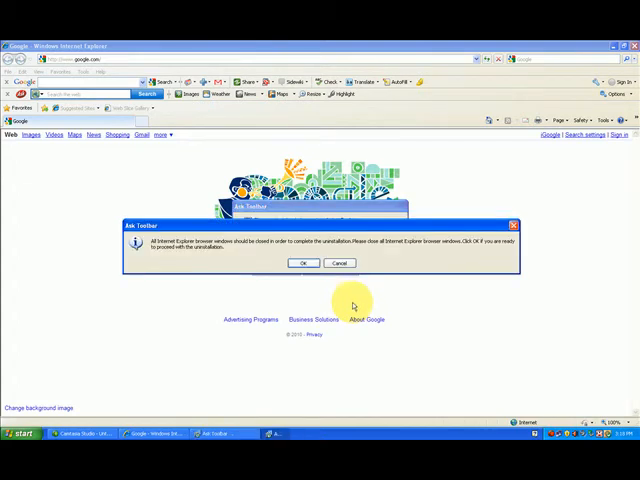
{"action": "left_click", "coordinate": [303, 263]}
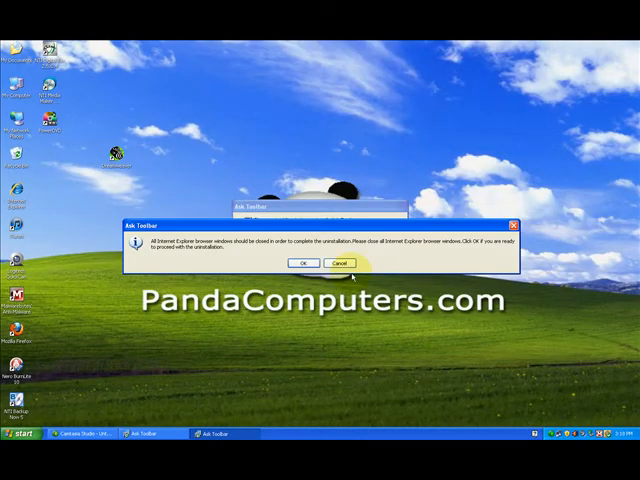
Confirm the Ask Toolbar uninstaller's close-browser notice so removal proceeds
{"action": "left_click", "coordinate": [302, 263]}
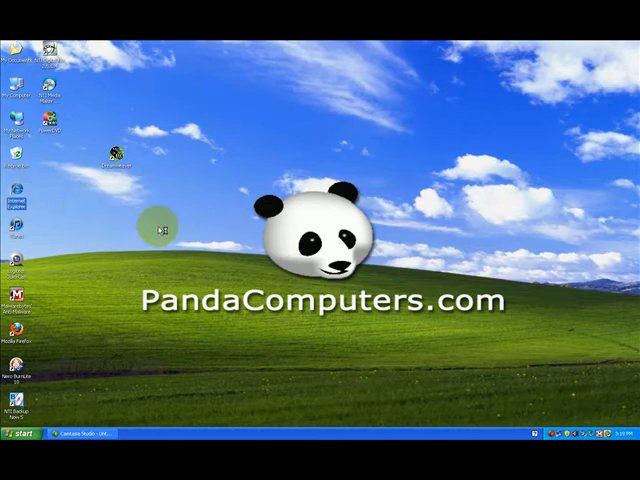
Relaunch Internet Explorer from its desktop icon
{"action": "double_click", "coordinate": [14, 203]}
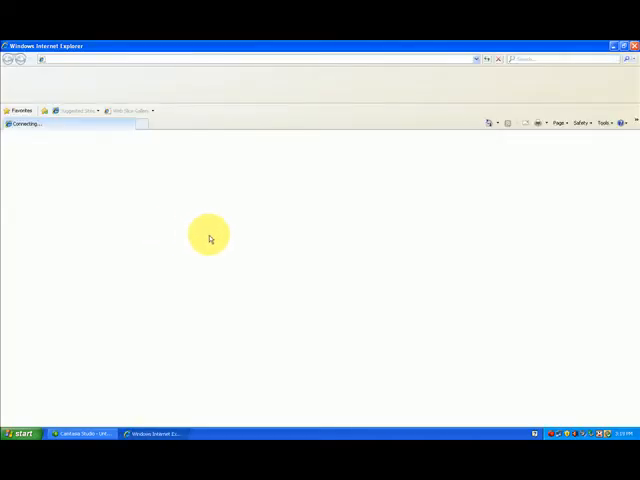
{"action": "mouse_move", "coordinate": [258, 160]}
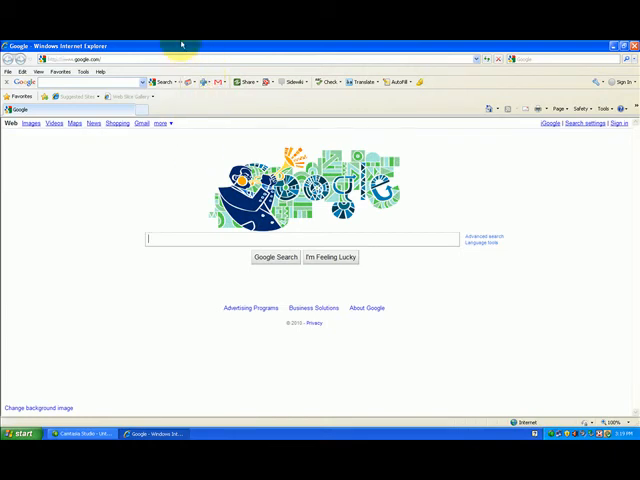
{"action": "mouse_move", "coordinate": [177, 100]}
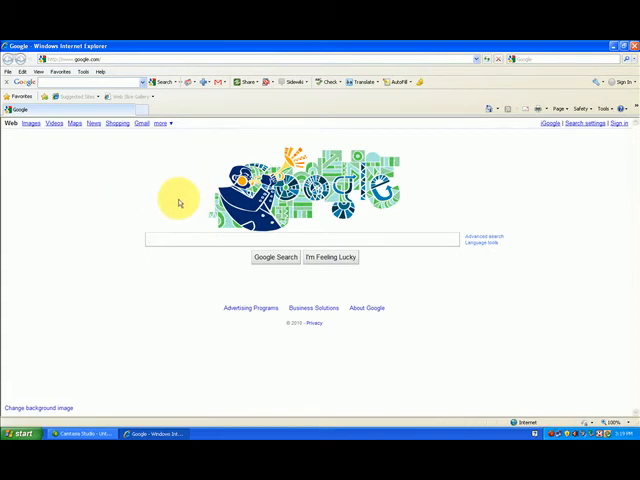
{"action": "mouse_move", "coordinate": [170, 70]}
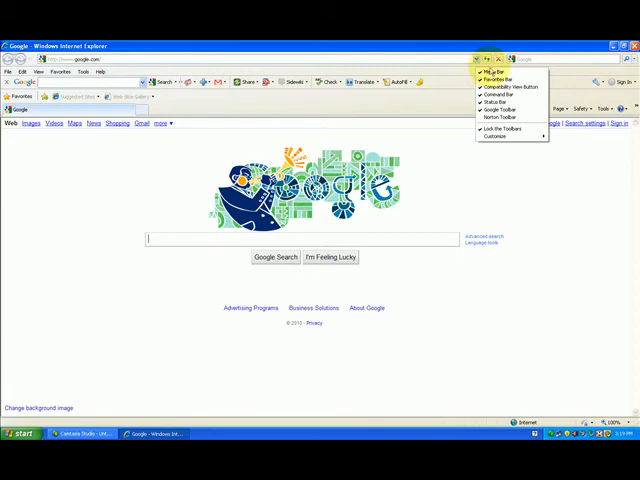
{"action": "mouse_move", "coordinate": [502, 118]}
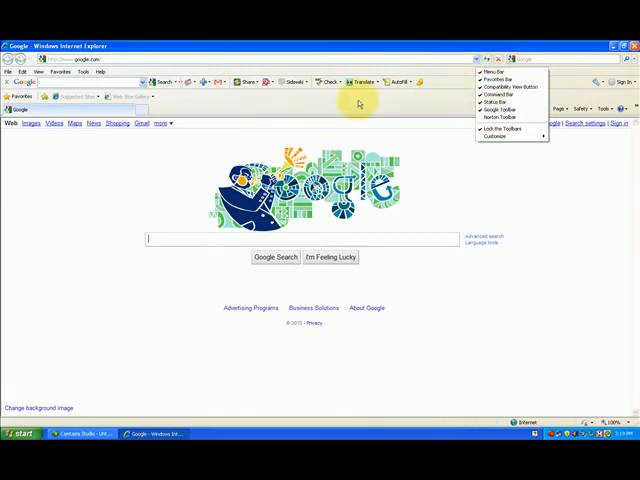
{"action": "mouse_move", "coordinate": [500, 110]}
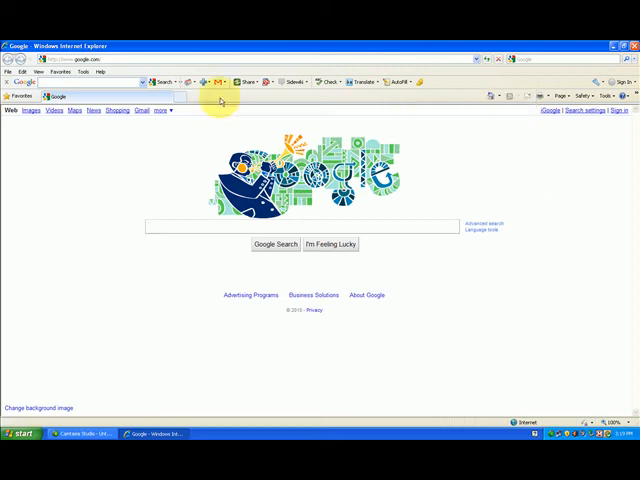
{"action": "mouse_move", "coordinate": [470, 128]}
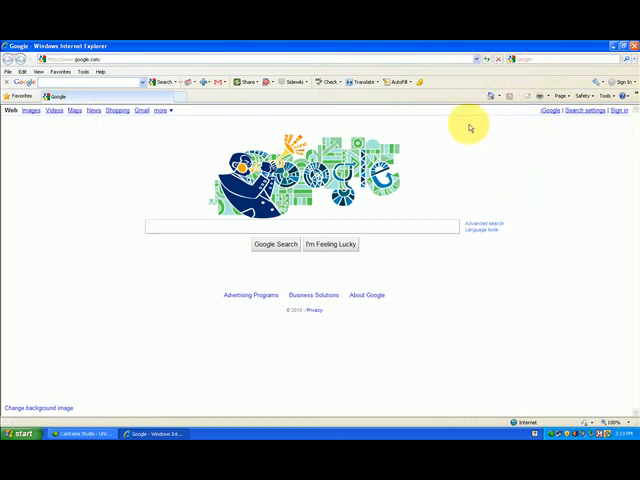
{"action": "mouse_move", "coordinate": [518, 275]}
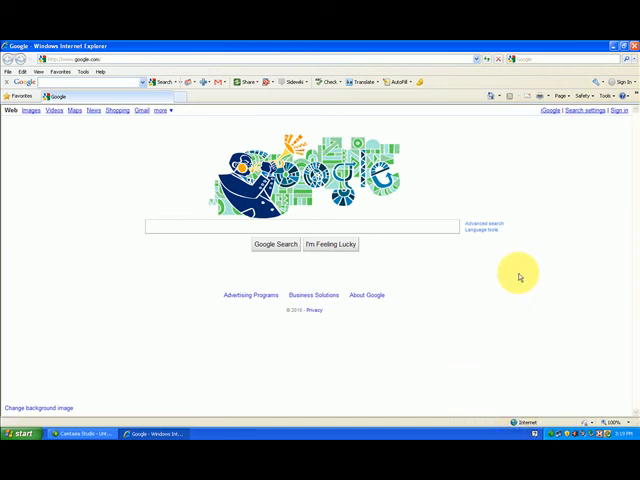
{"action": "mouse_move", "coordinate": [519, 268]}
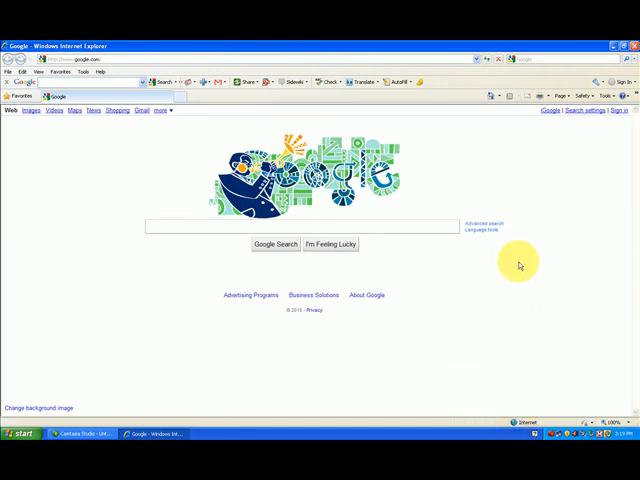
{"action": "mouse_move", "coordinate": [486, 172]}
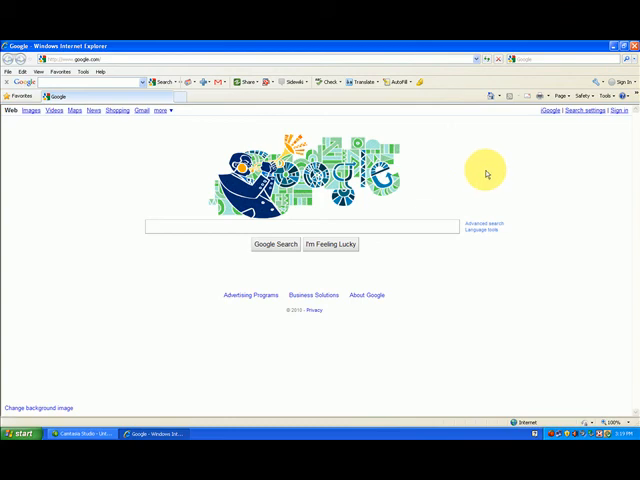